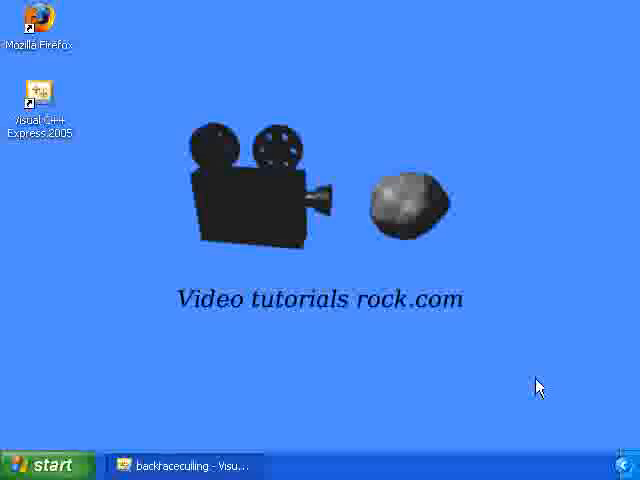
mouse_move(228, 466)
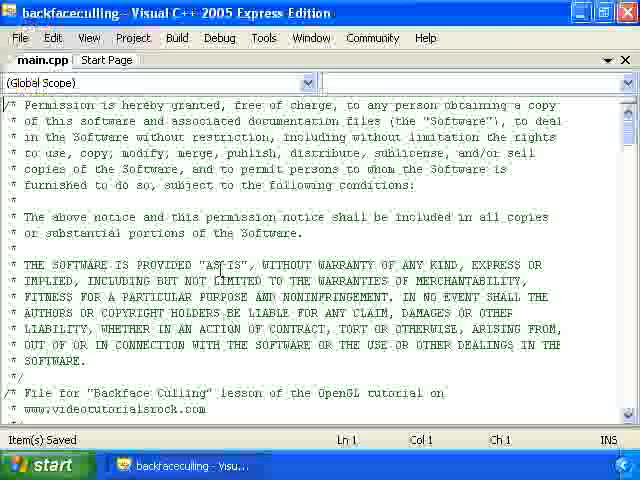
Add glEnable(GL_CULL_FACE); to initRendering after the GL_COLOR_MATERIAL line
scroll("down", 3)
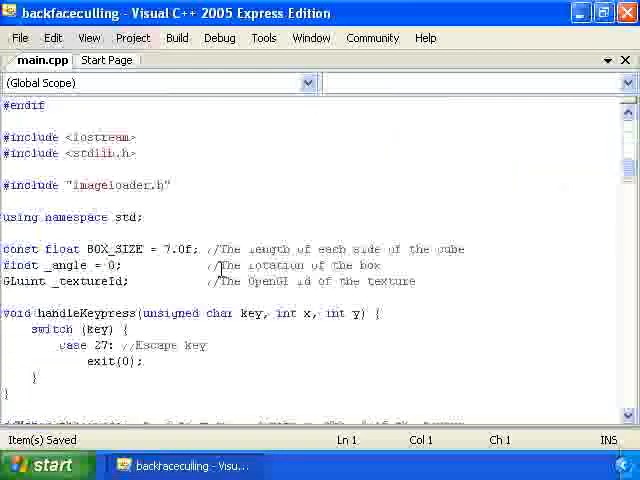
scroll("down", 3)
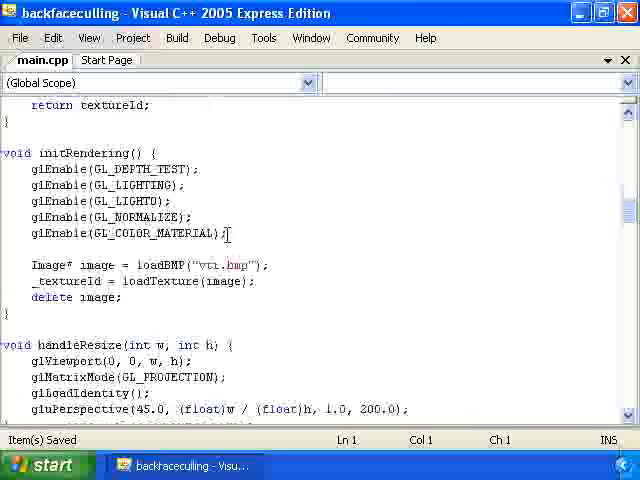
type("glEnable(GL_CULL")
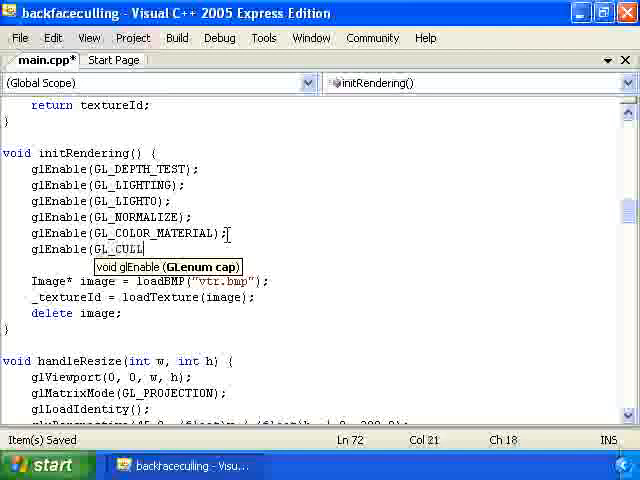
type("_FACE);")
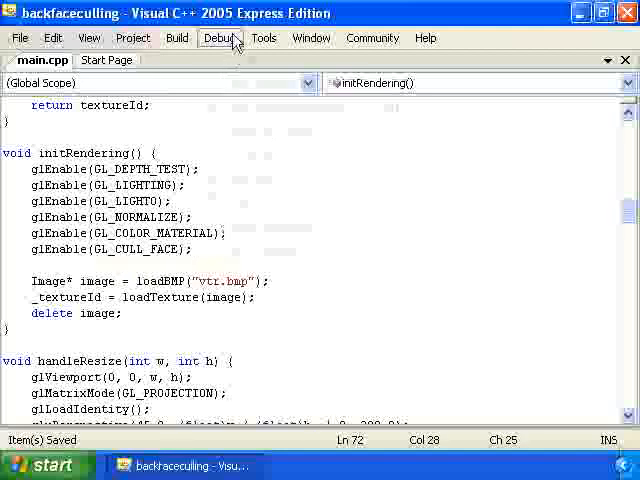
Build and run the culling-enabled cube program, then hide the Output pane
left_click(177, 37)
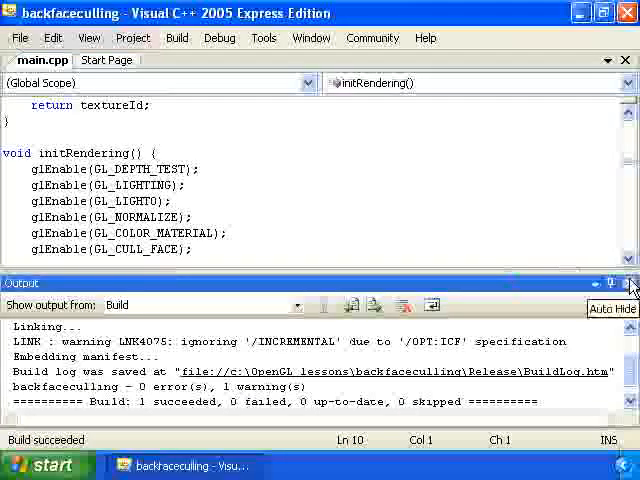
left_click(631, 283)
type("glCullFace(GL_FRONT)")
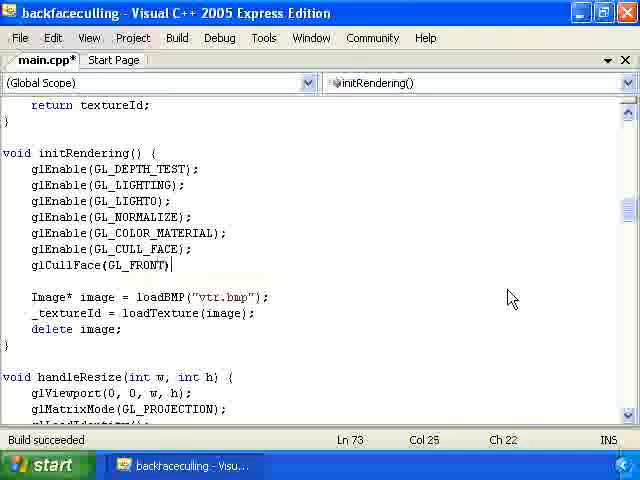
Run the cube with glCullFace(GL_FRONT), then delete both culling lines from initRendering
left_click(219, 37)
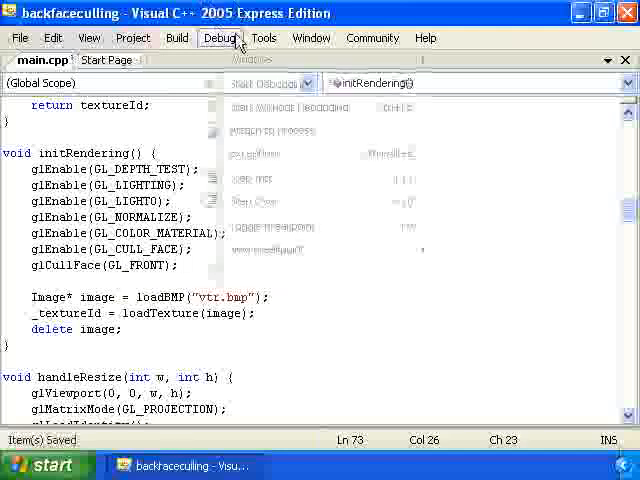
left_click(176, 37)
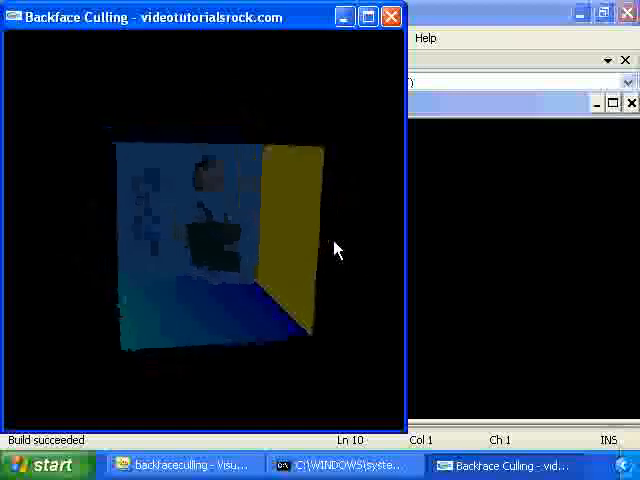
left_click(185, 465)
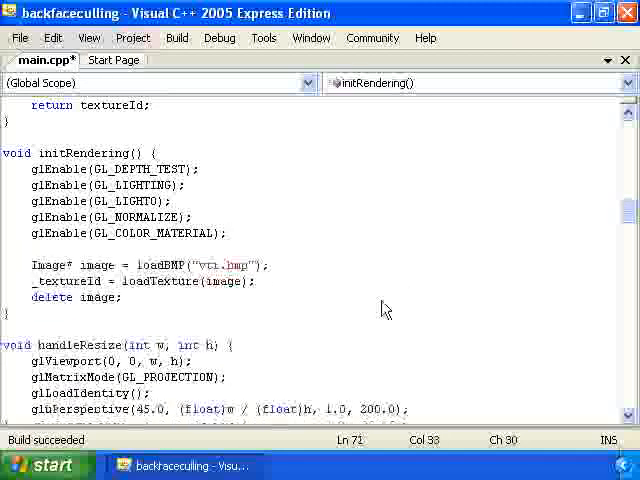
Cut the glBegin/glEnd cube code from drawScene into a new drawCube(GLuint textureId) function
scroll("down", 3)
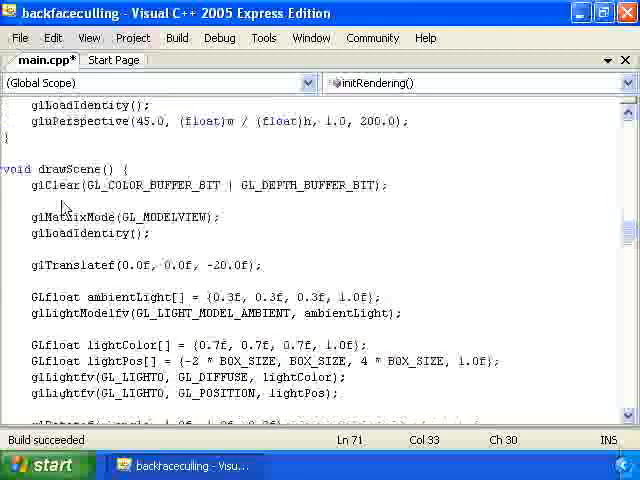
scroll("down", 3)
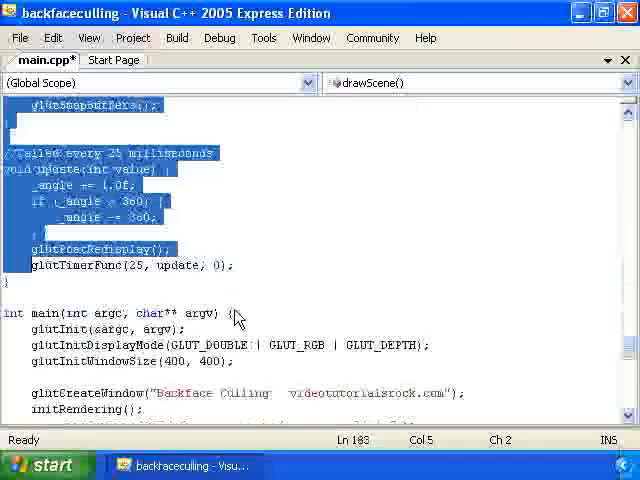
scroll("up", 3)
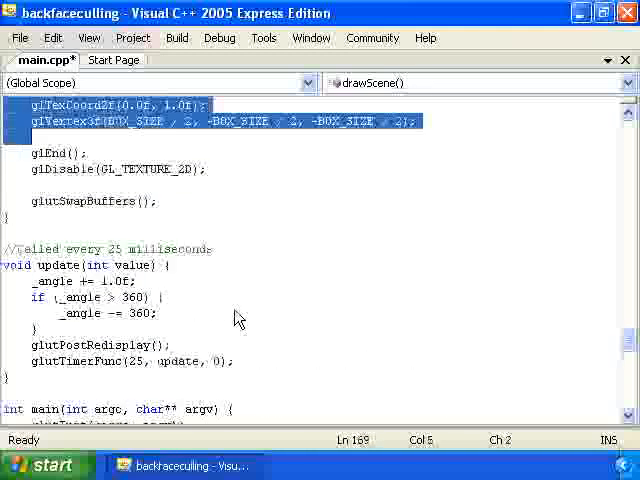
scroll("down", 3)
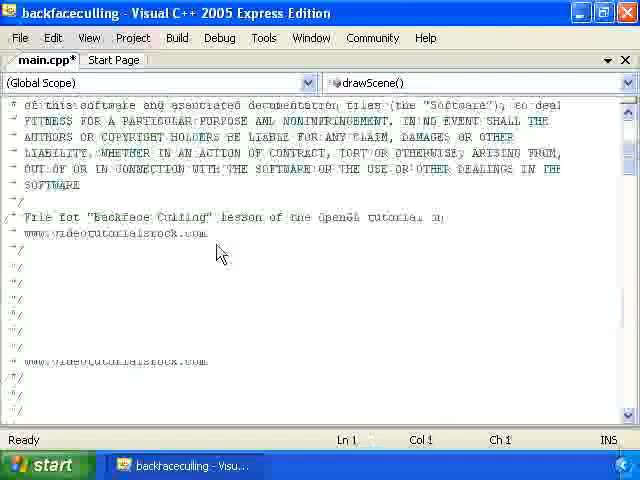
scroll("up", 3)
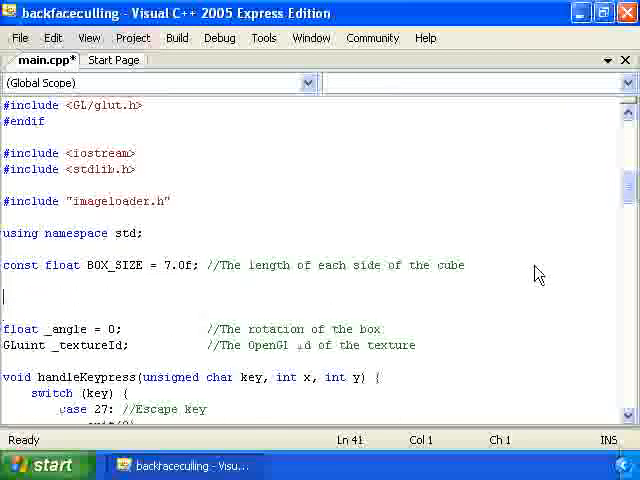
type("void drawCube(int")
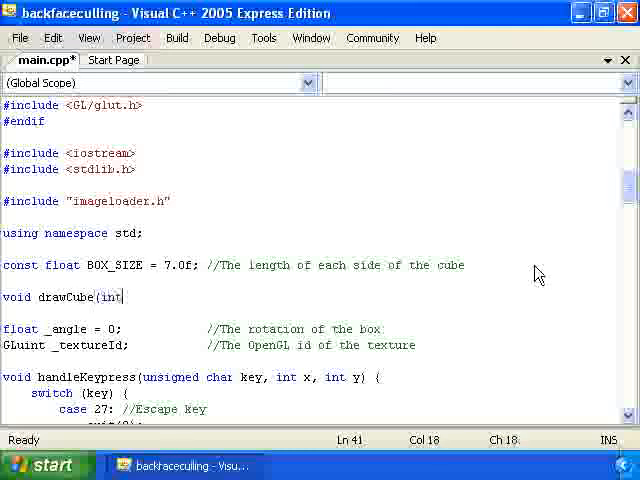
type("GLu")
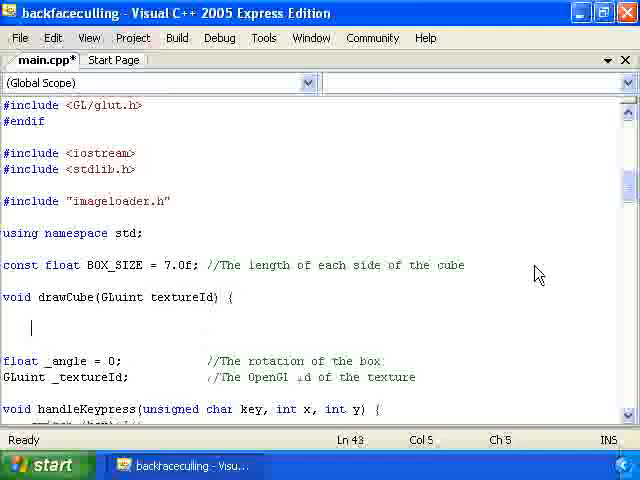
scroll("down", 3)
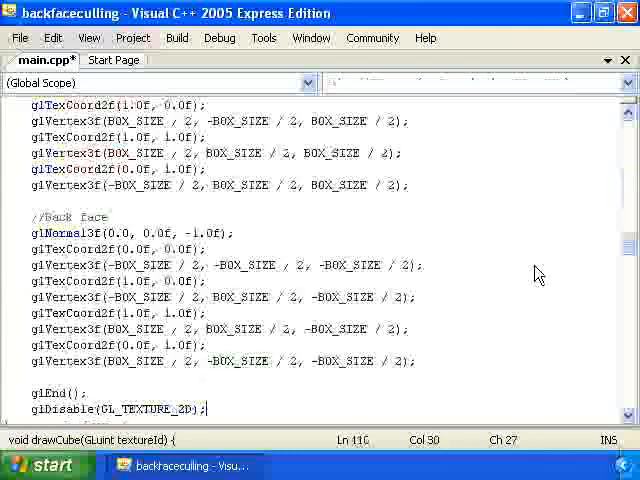
Change each face's glColor3f call in drawCube to glColor4f with 0.6f alpha
scroll("up", 3)
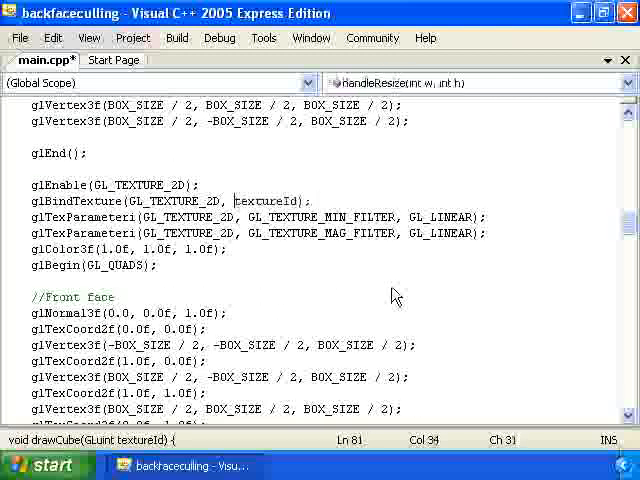
scroll("down", 3)
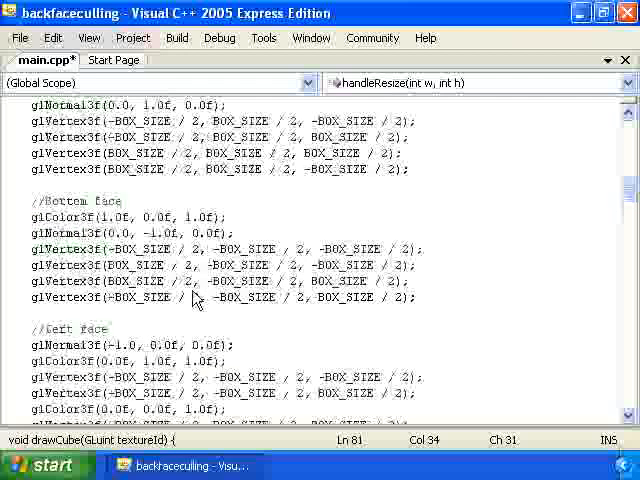
scroll("up", 3)
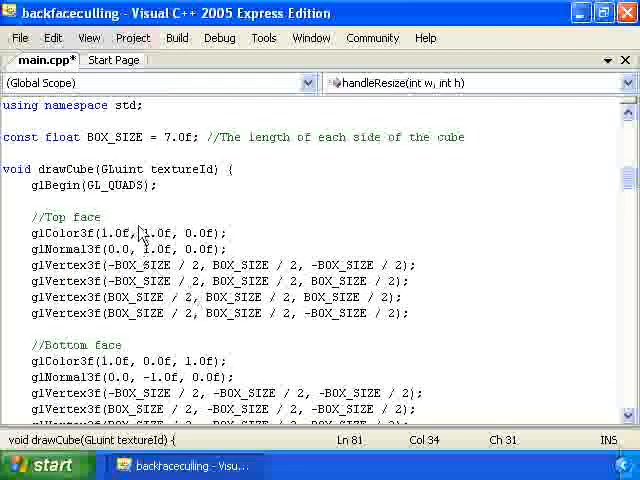
left_click(478, 83)
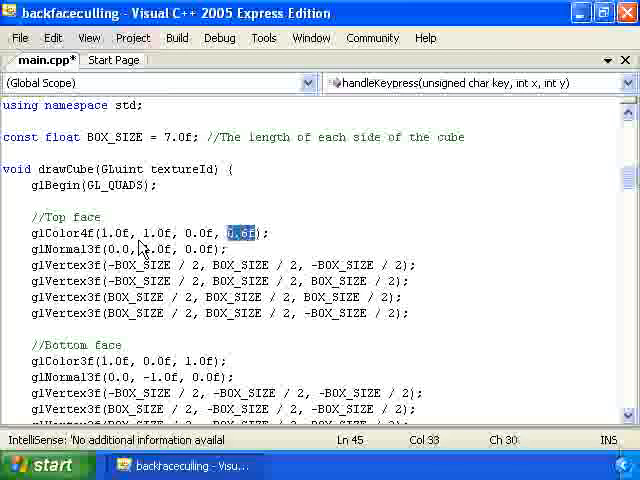
left_click(70, 361)
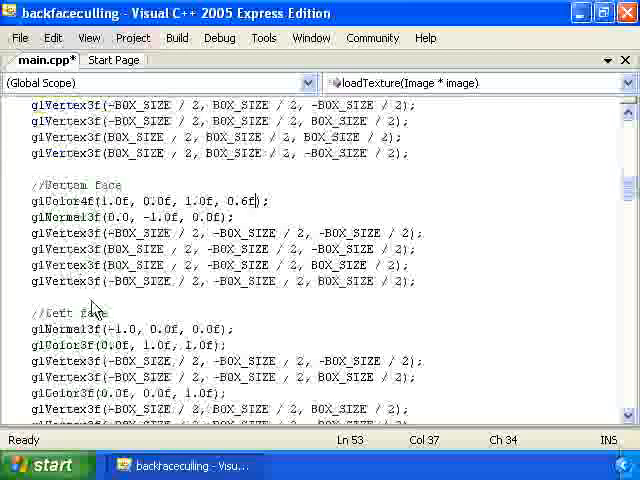
scroll("down", 3)
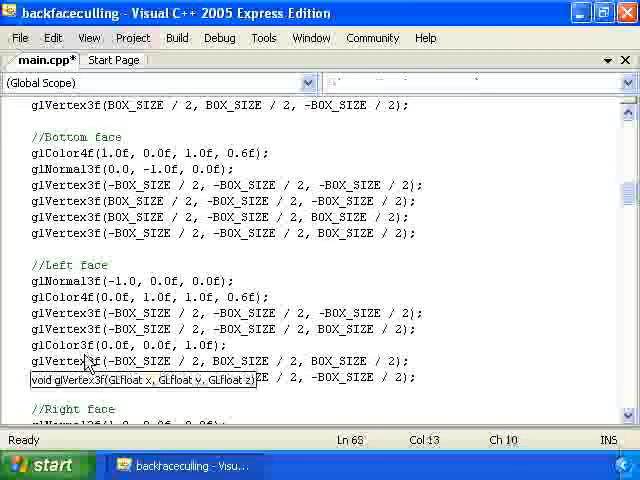
scroll("down", 3)
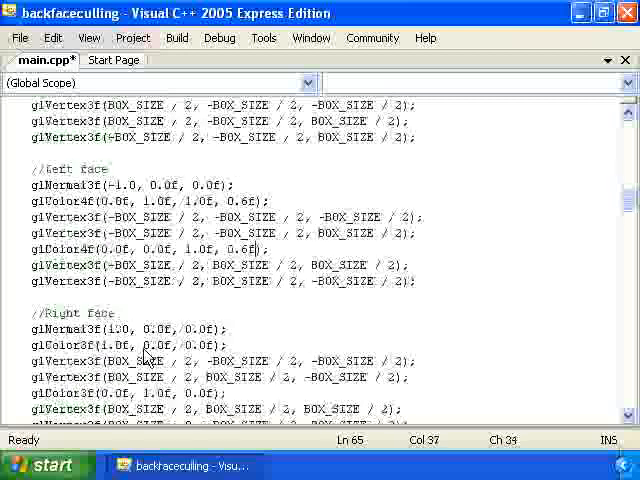
scroll("down", 3)
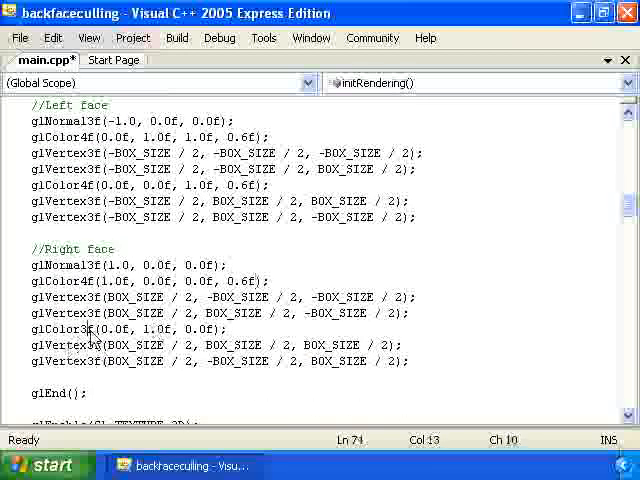
scroll("down", 3)
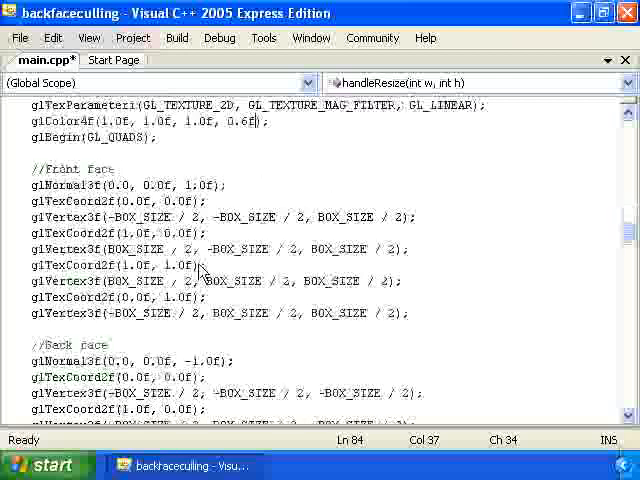
Add glEnable(GL_BLEND) and glBlendFunc(GL_SRC_ALPHA, GL_ONE_MINUS_SRC_ALPHA) to initRendering
scroll("up", 3)
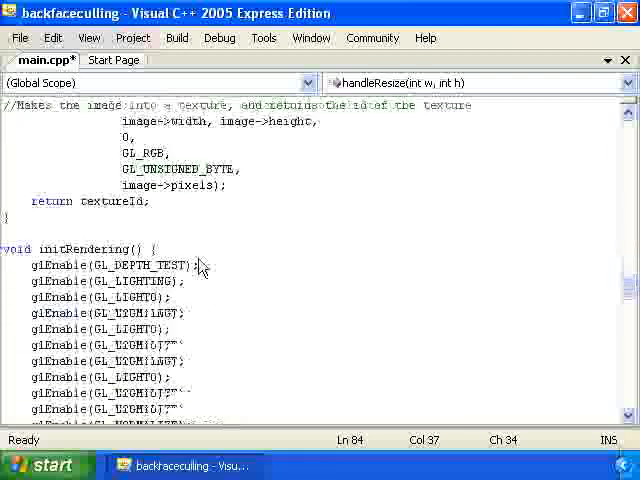
scroll("down", 3)
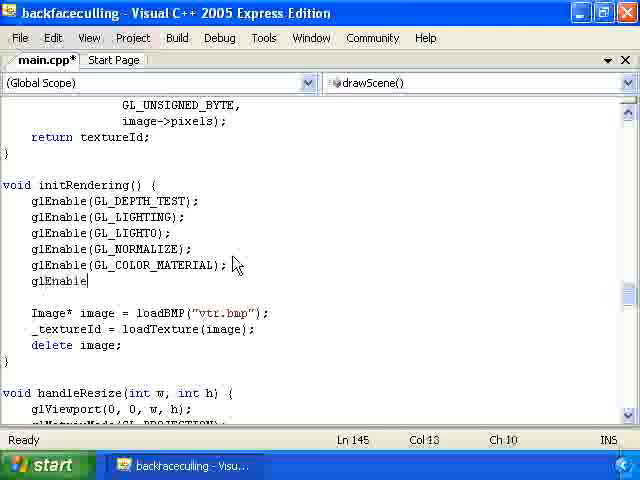
type("(GL_BLEND);")
type("glBlendFunc")
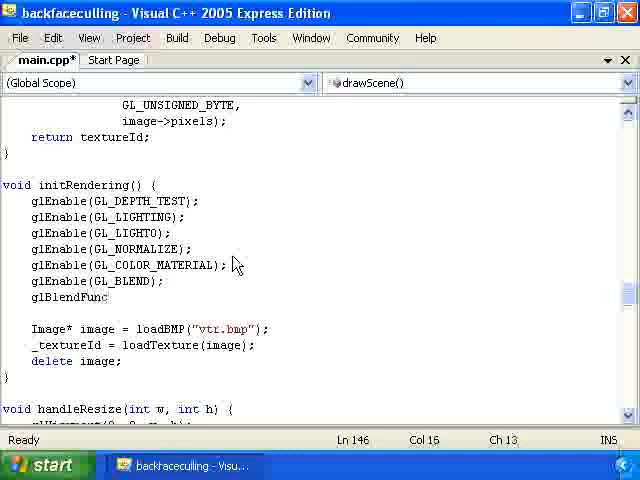
type("(GL_SRC_ALPHA, GL_ONE_MINUS_SR")
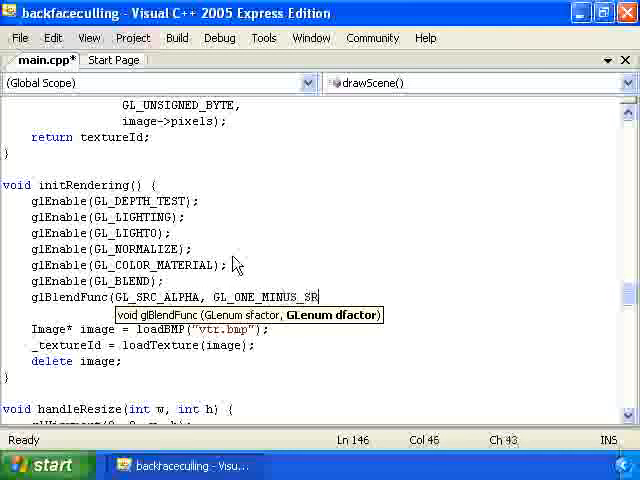
type("C_ALPHA")
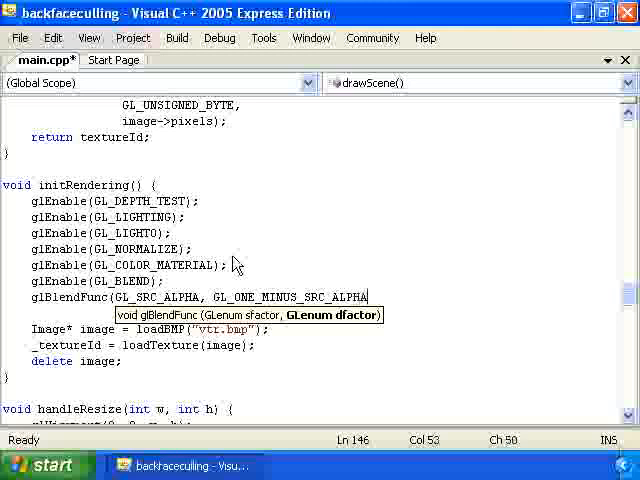
type(";")
type("glEnable(GL_CULL_")
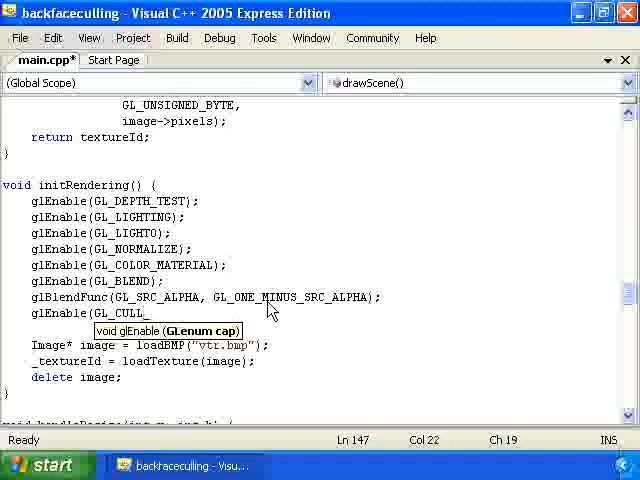
Finish glEnable(GL_CULL_FACE) and add glCullFace(GL_FRONT) after glRotatef in drawScene
type("FACE);")
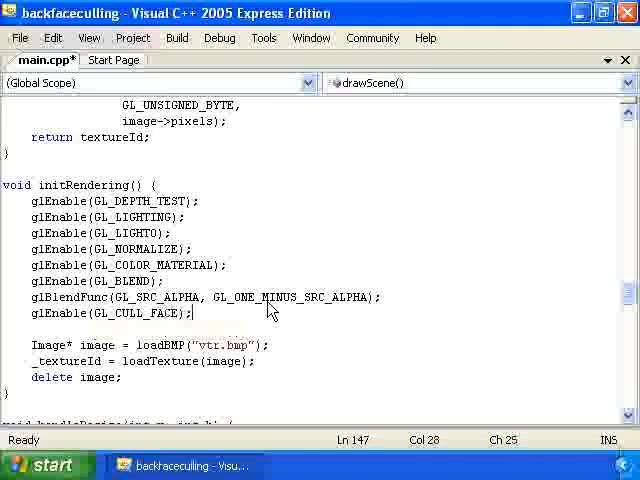
scroll("down", 3)
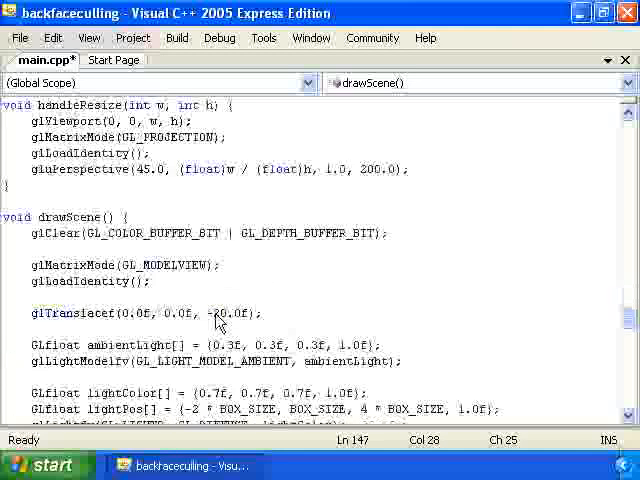
scroll("down", 3)
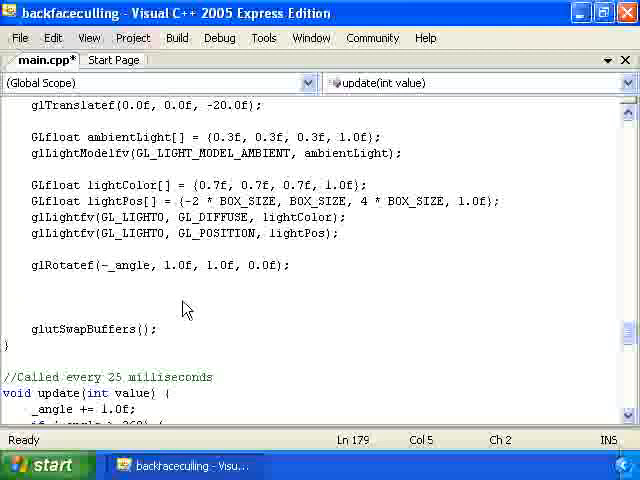
type("gl")
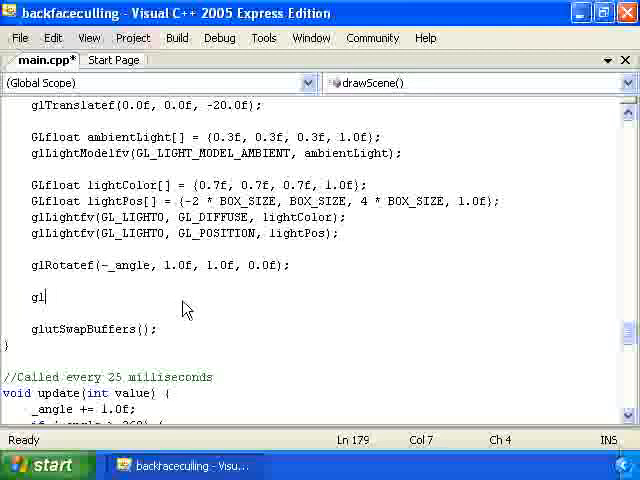
type("CullFr")
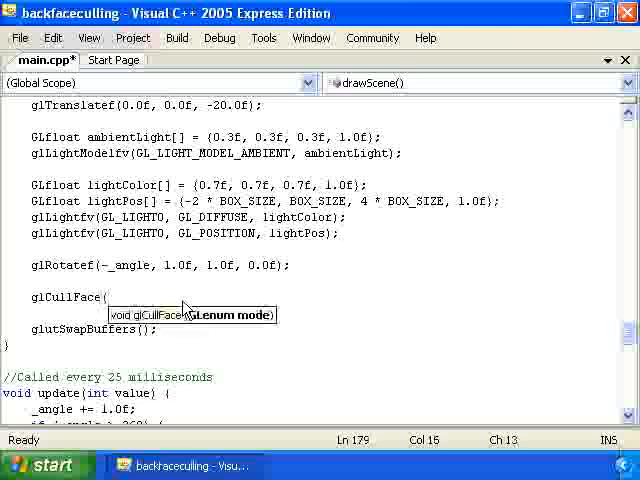
type("GL_F")
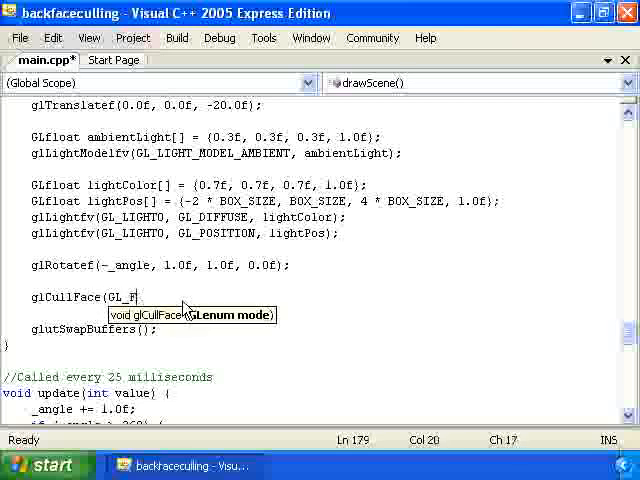
type("RONT);")
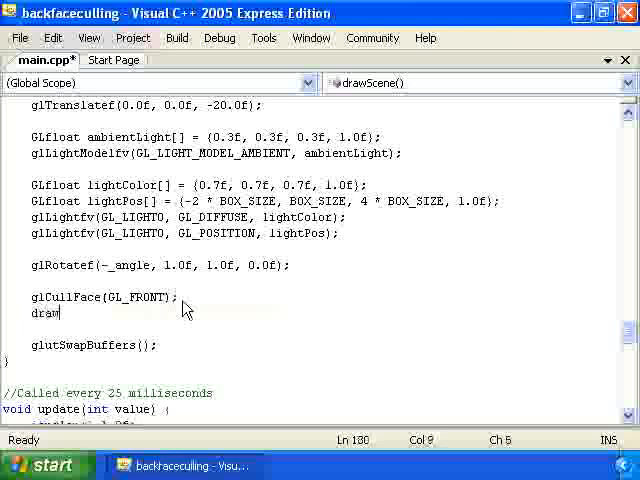
Add drawCube(_textureId) calls around glCullFace(GL_BACK), and save main.cpp
type("Cub")
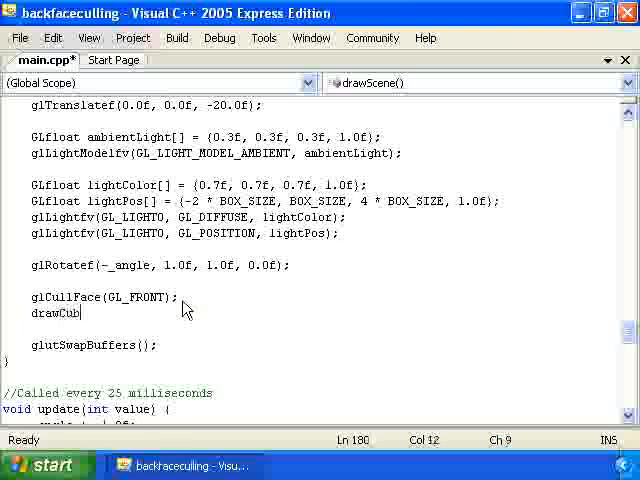
type("e")
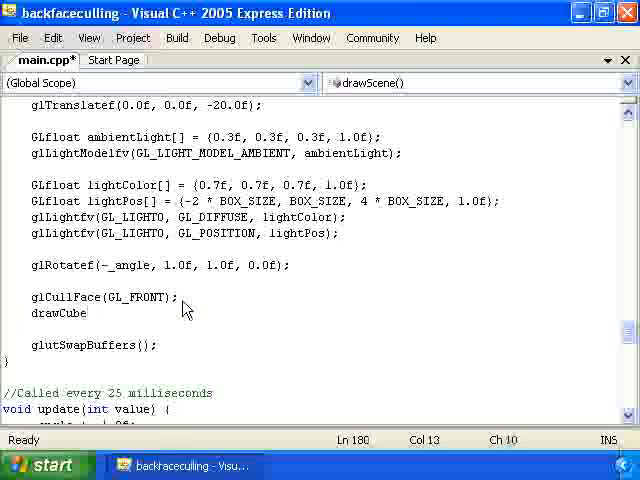
type("(_text")
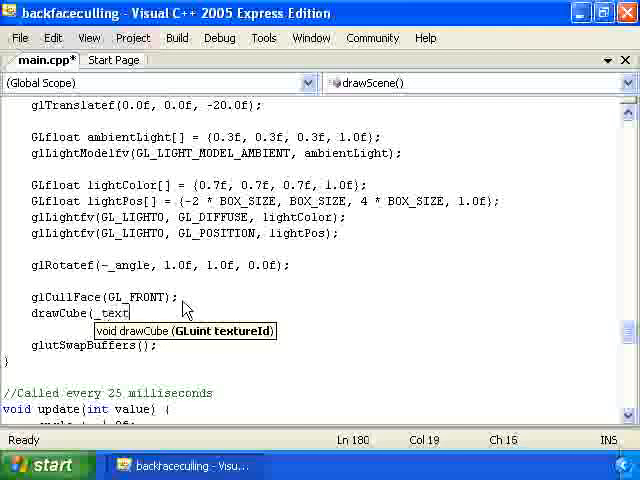
type("ureId);")
type("glCullFace(GL_BACK);")
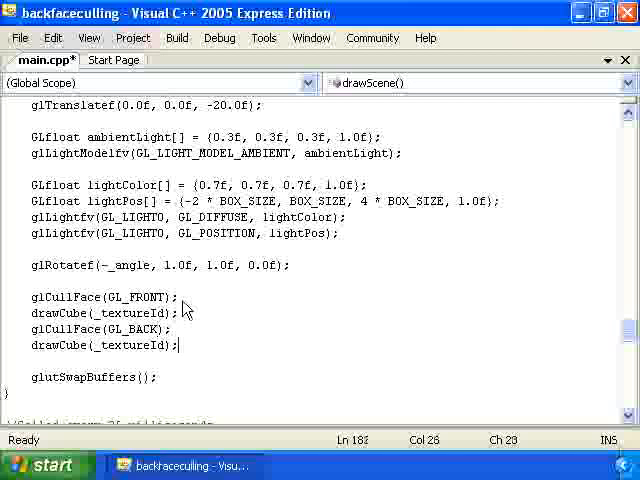
key("ctrl+s")
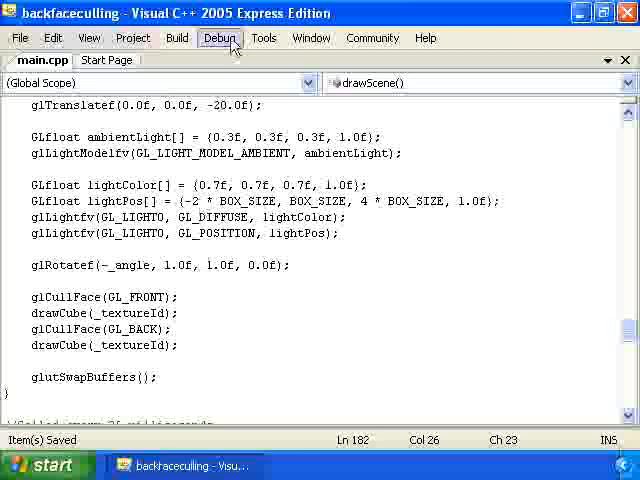
Run the program, agreeing to rebuild the out-of-date backfaceculling project
left_click(220, 37)
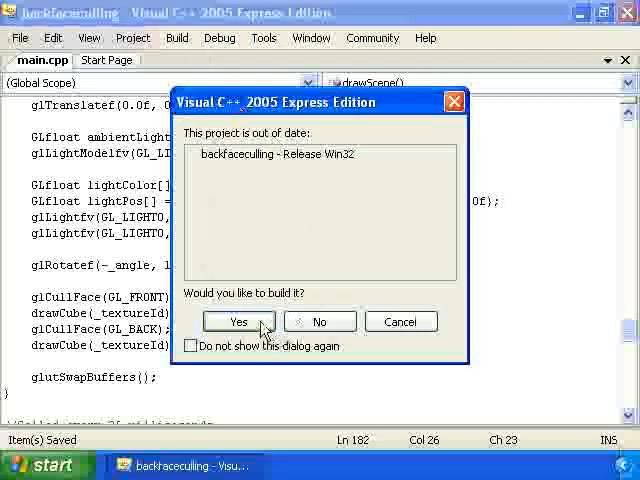
left_click(238, 321)
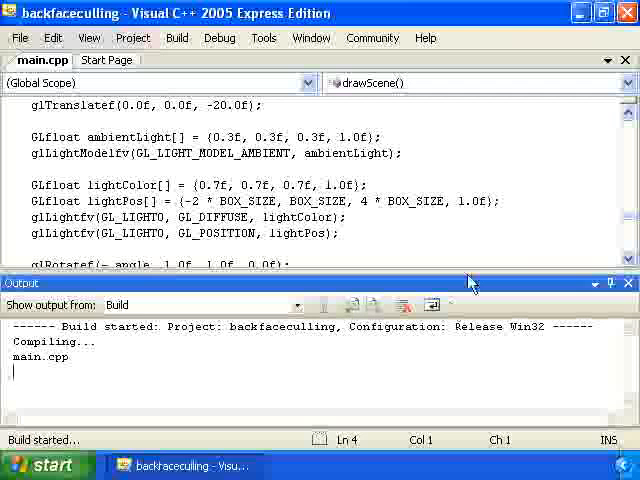